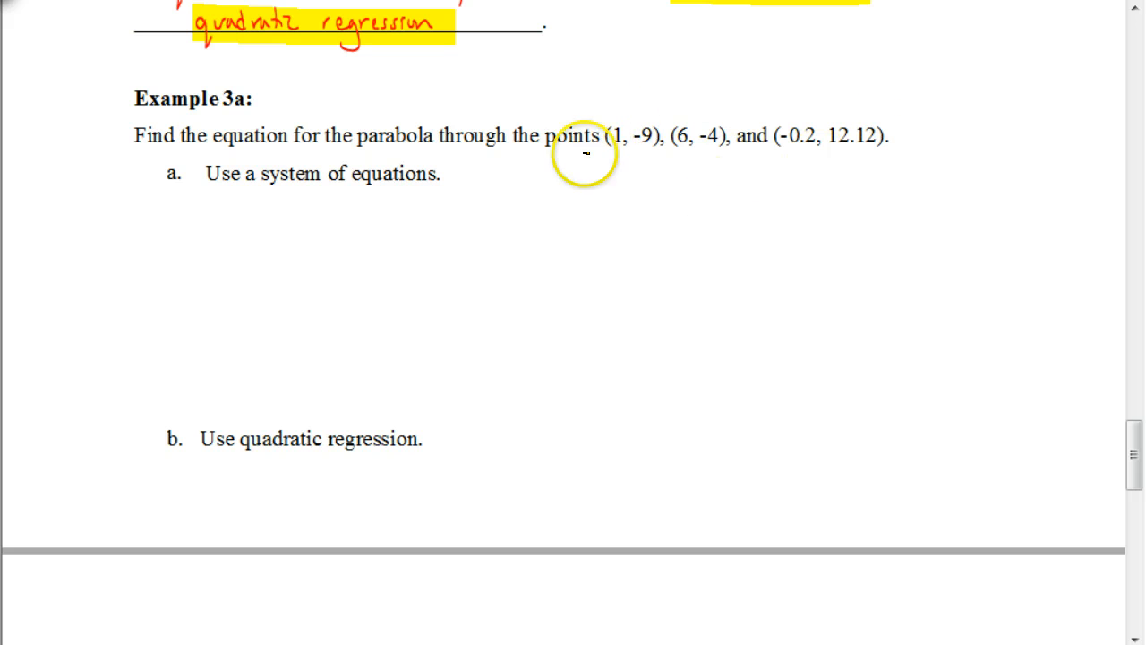
mouse_move(687, 170)
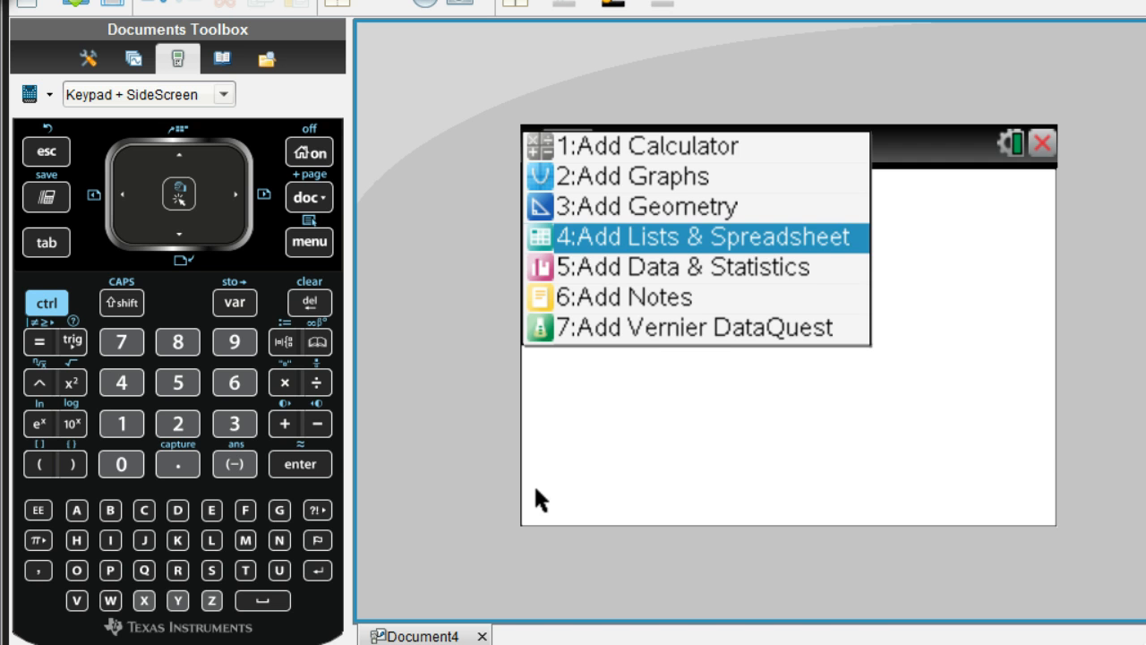
Add a spreadsheet with columns x and y holding (1, -9), (6, -4), (-0.2, 12.12)
click(704, 236)
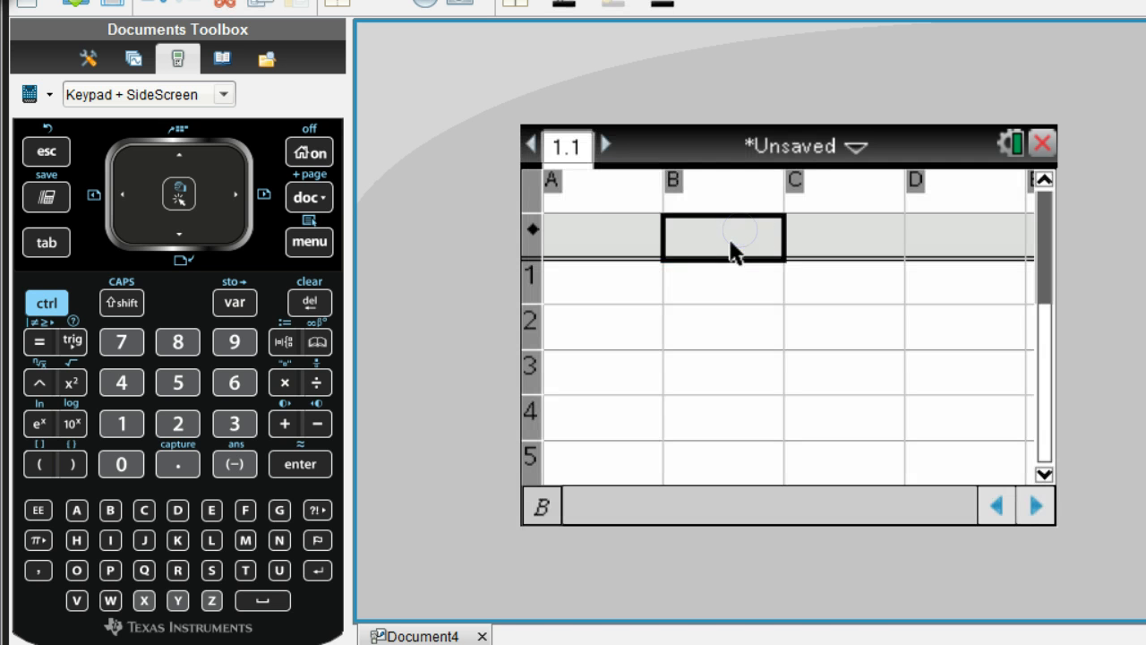
click(601, 193)
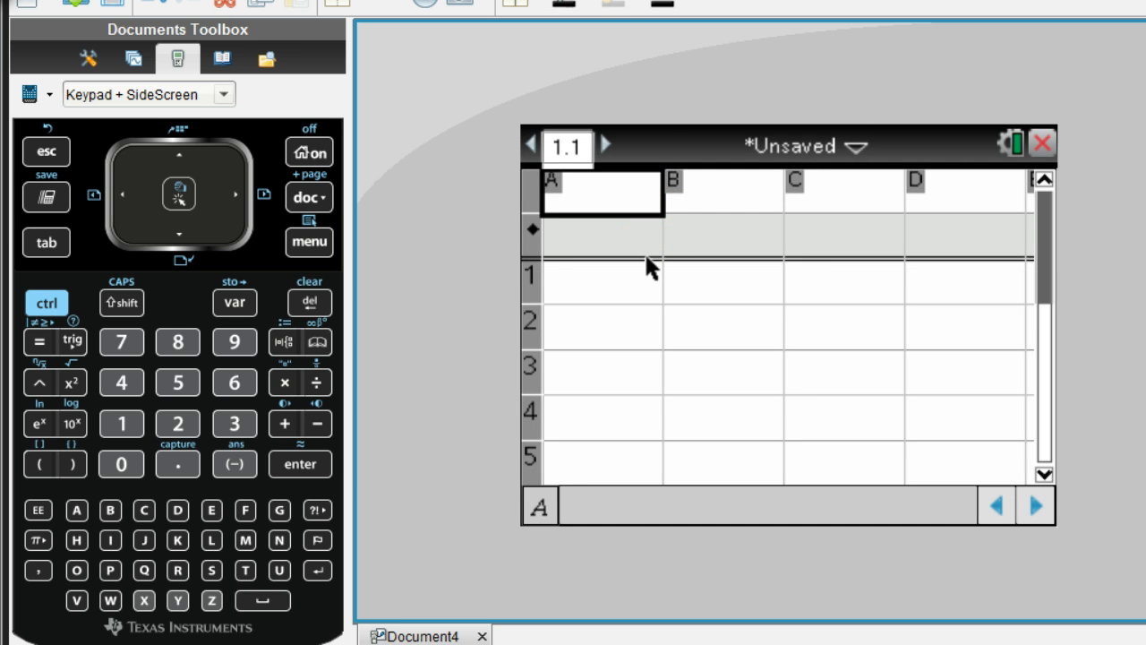
click(723, 194)
text(6)
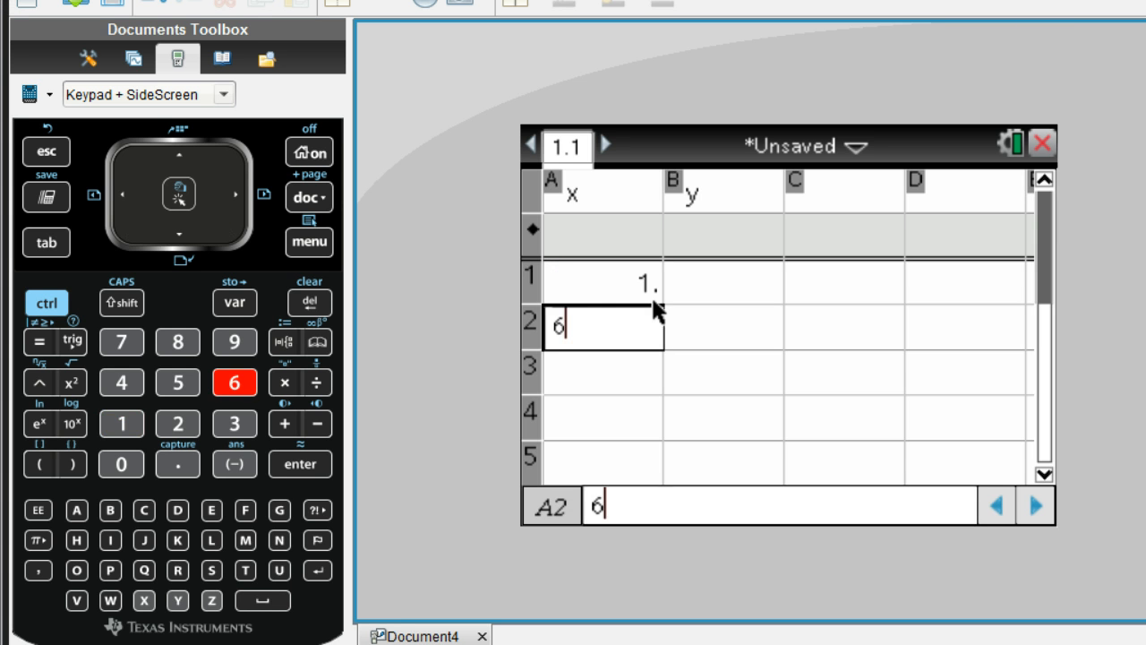
key(enter)
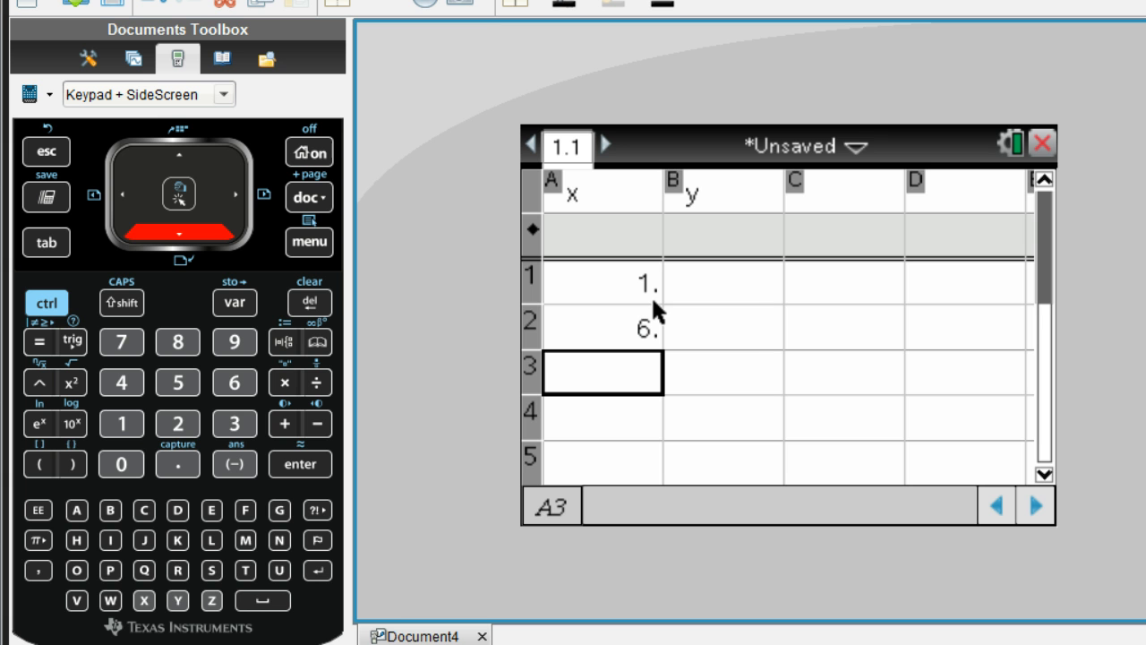
text(-.2)
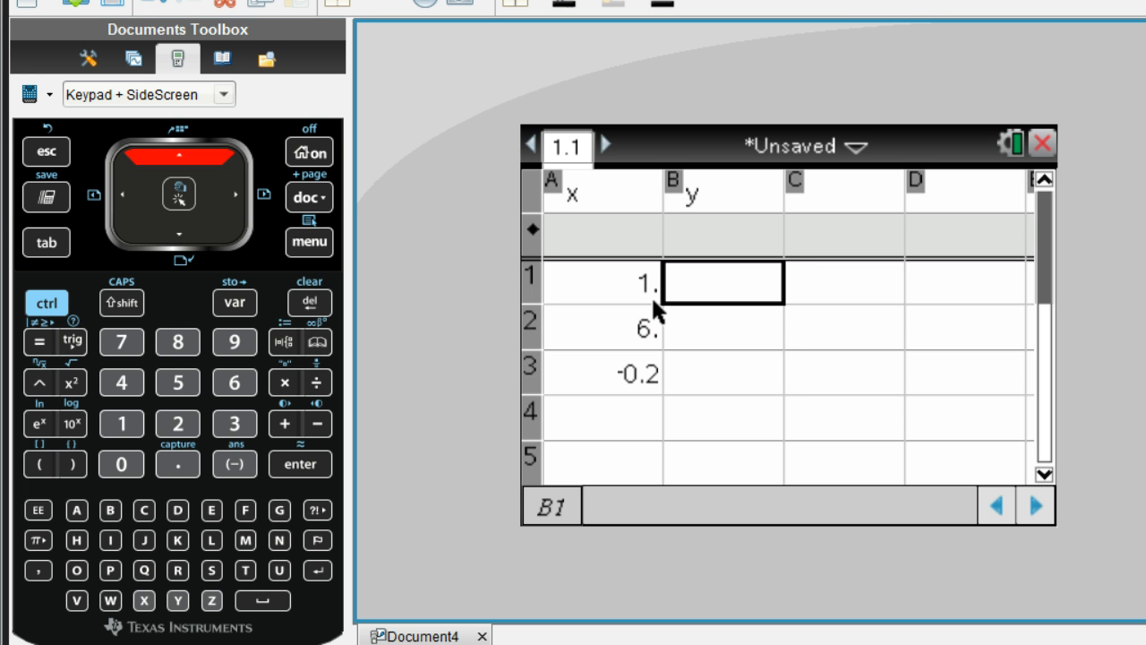
text(9)
click(723, 373)
text(12.12)
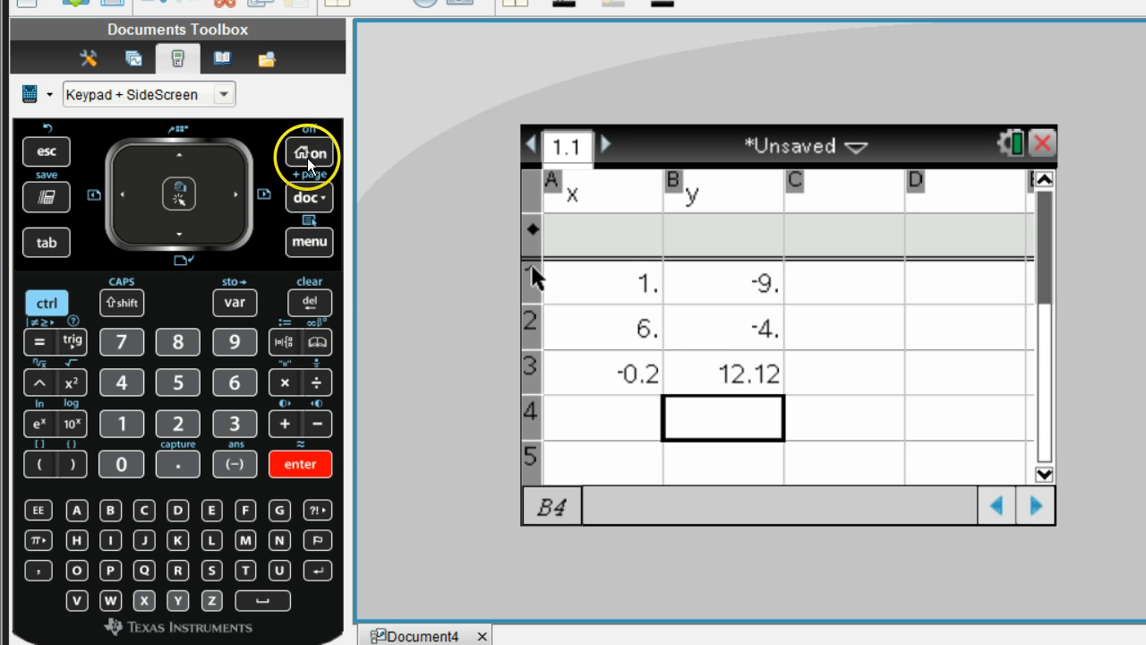
Add a Data & Statistics page from the home screen to plot the three points
click(309, 152)
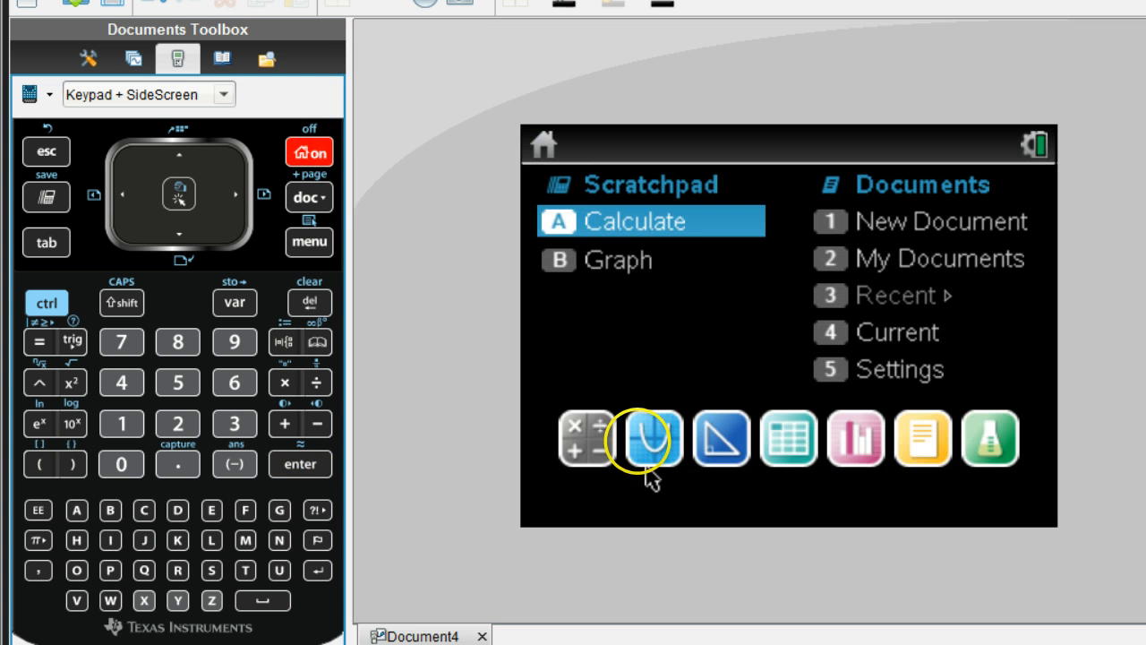
mouse_move(851, 434)
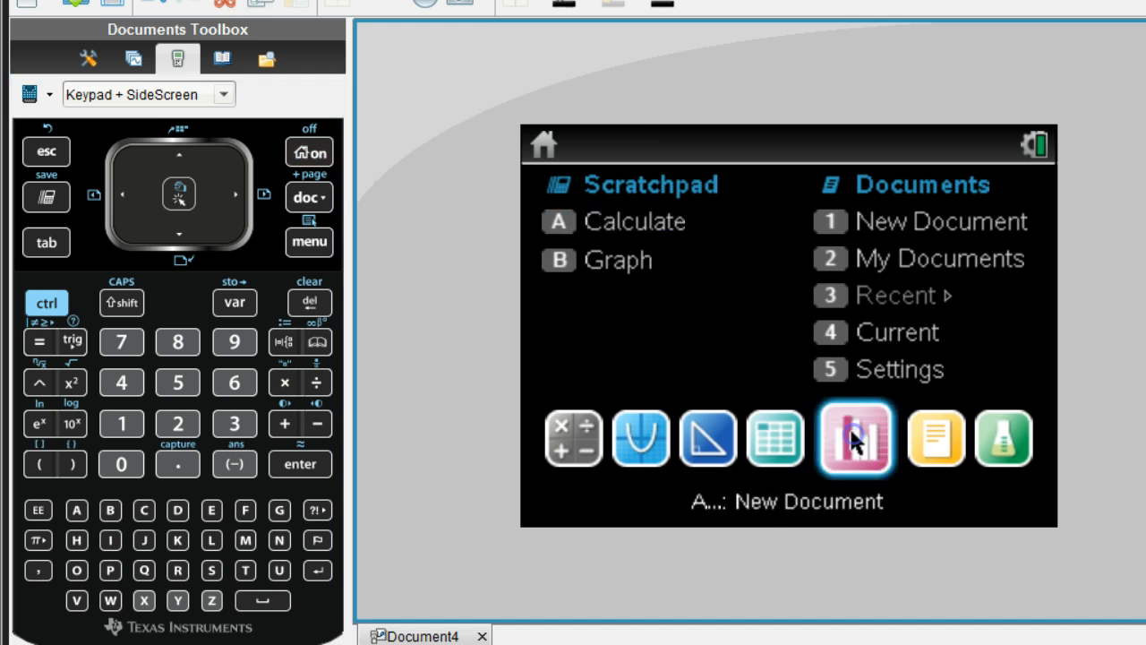
click(855, 438)
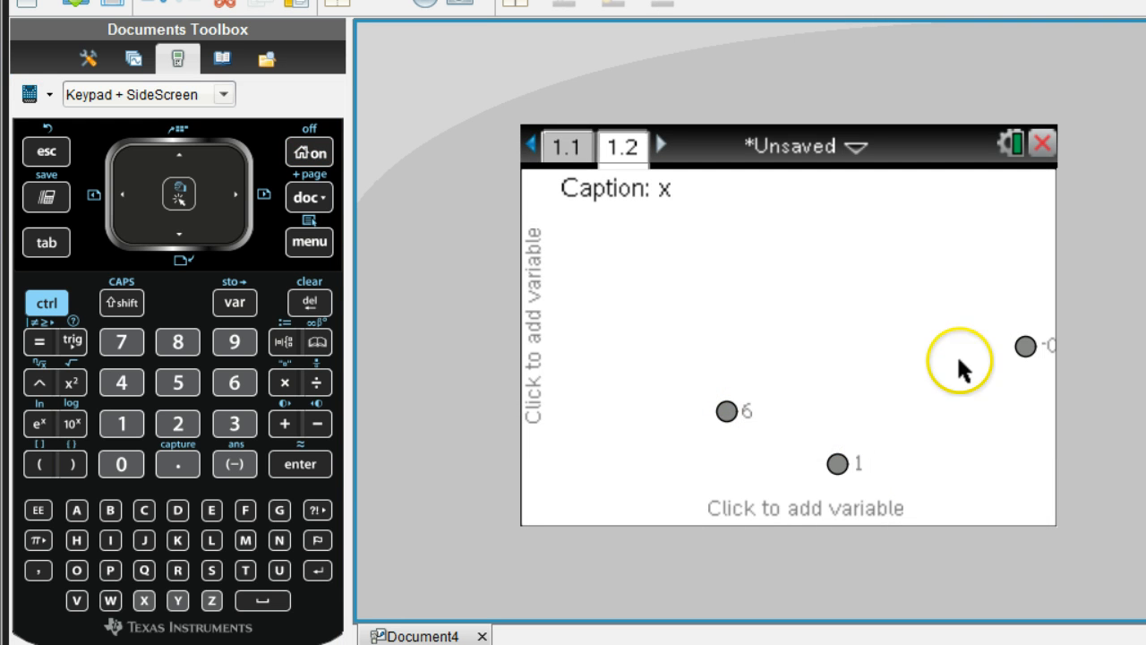
mouse_move(618, 295)
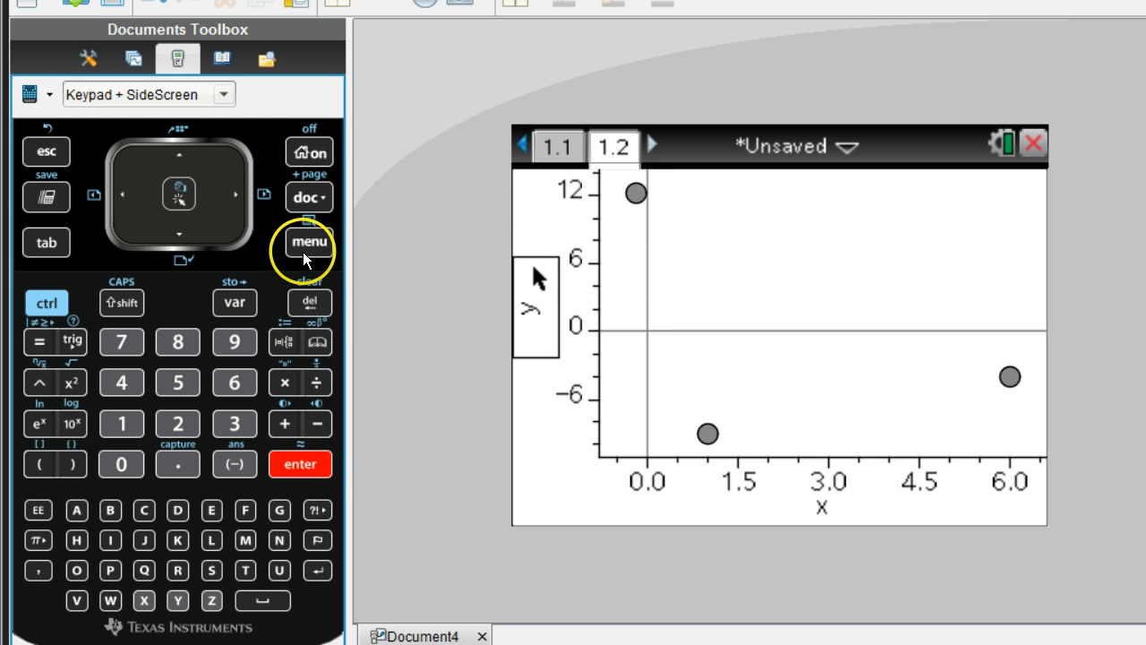
Open Analyze > Regression in the Data & Statistics menu to list regression models
click(309, 242)
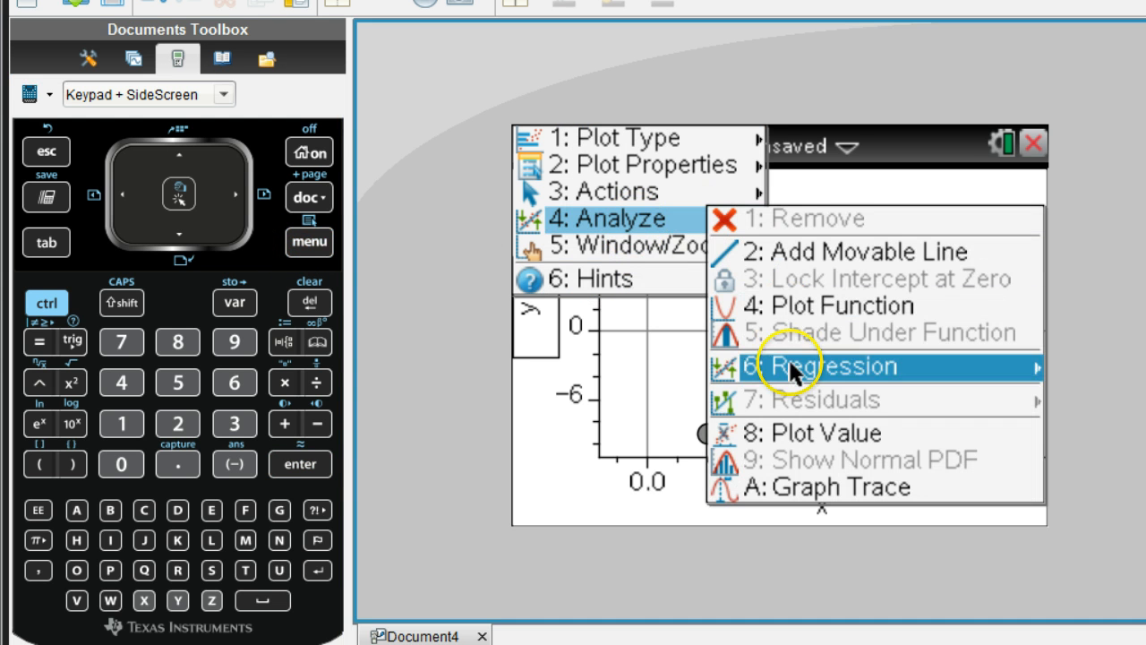
click(824, 366)
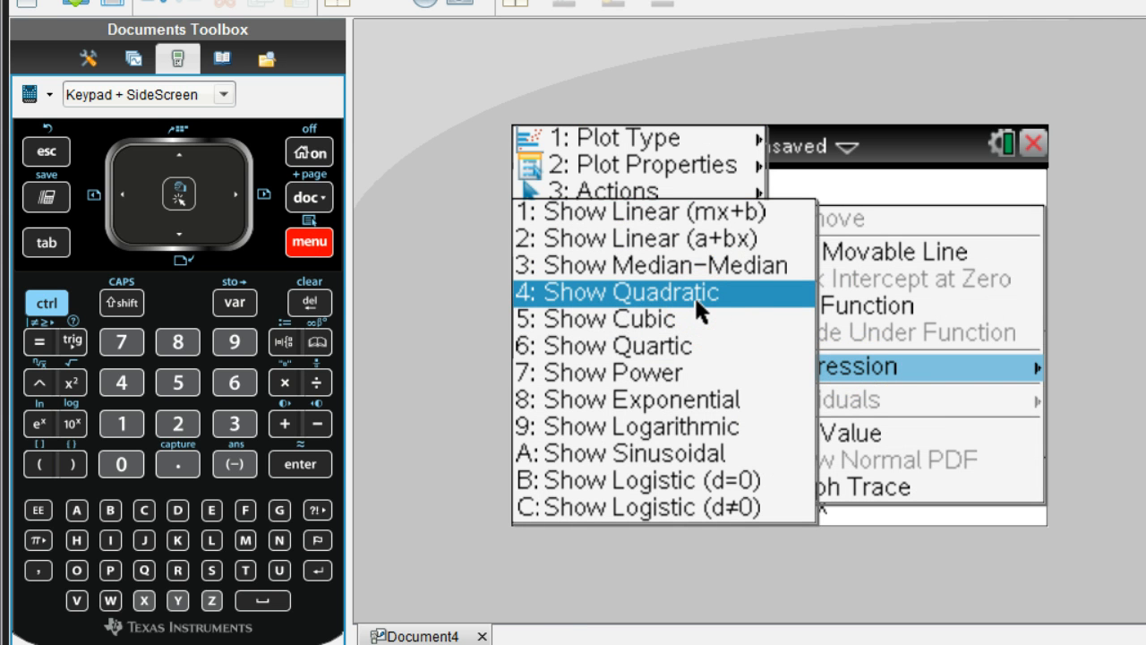
mouse_move(694, 346)
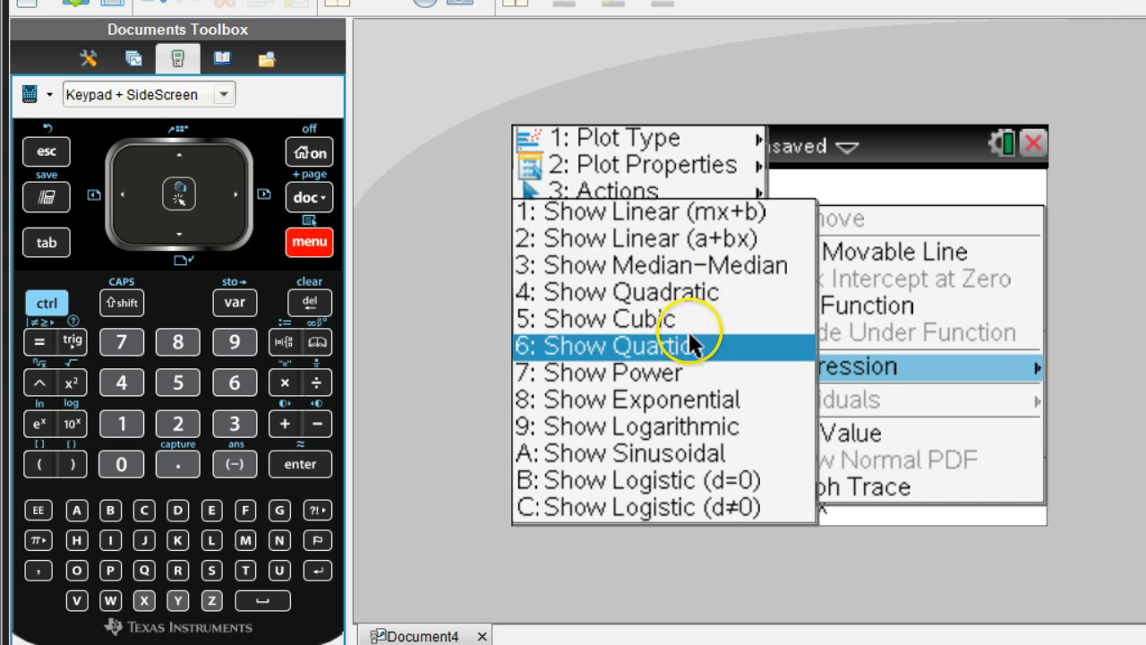
mouse_move(685, 292)
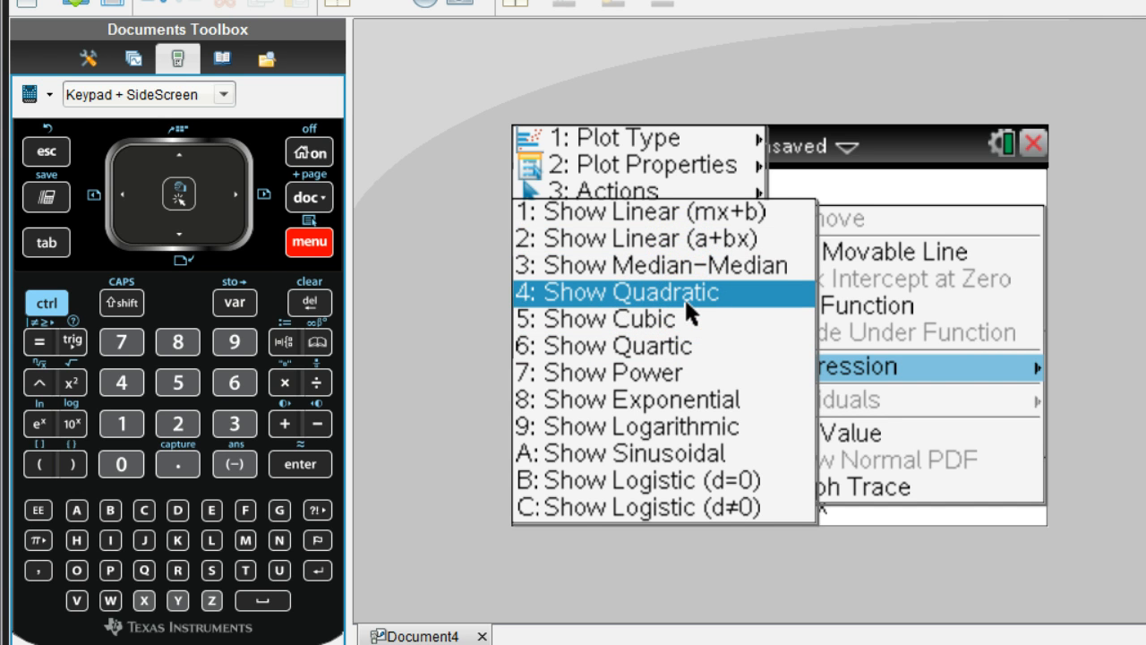
Choose Show Quadratic to draw the regression curve y = 3x² − 20x + 8
click(632, 291)
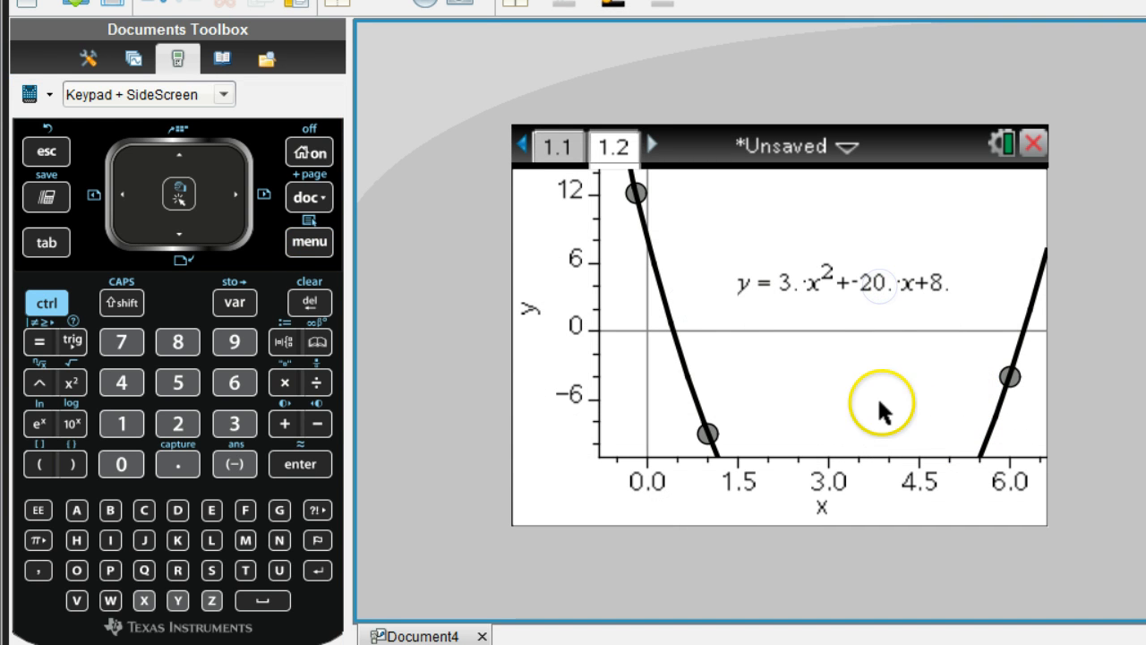
mouse_move(994, 394)
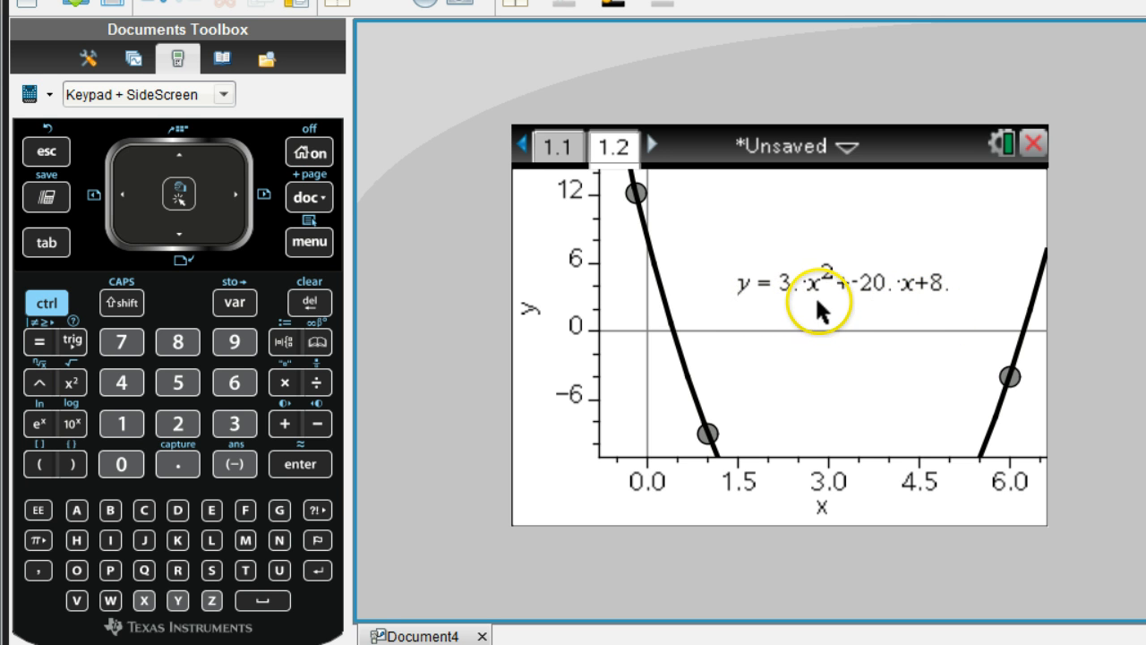
mouse_move(931, 309)
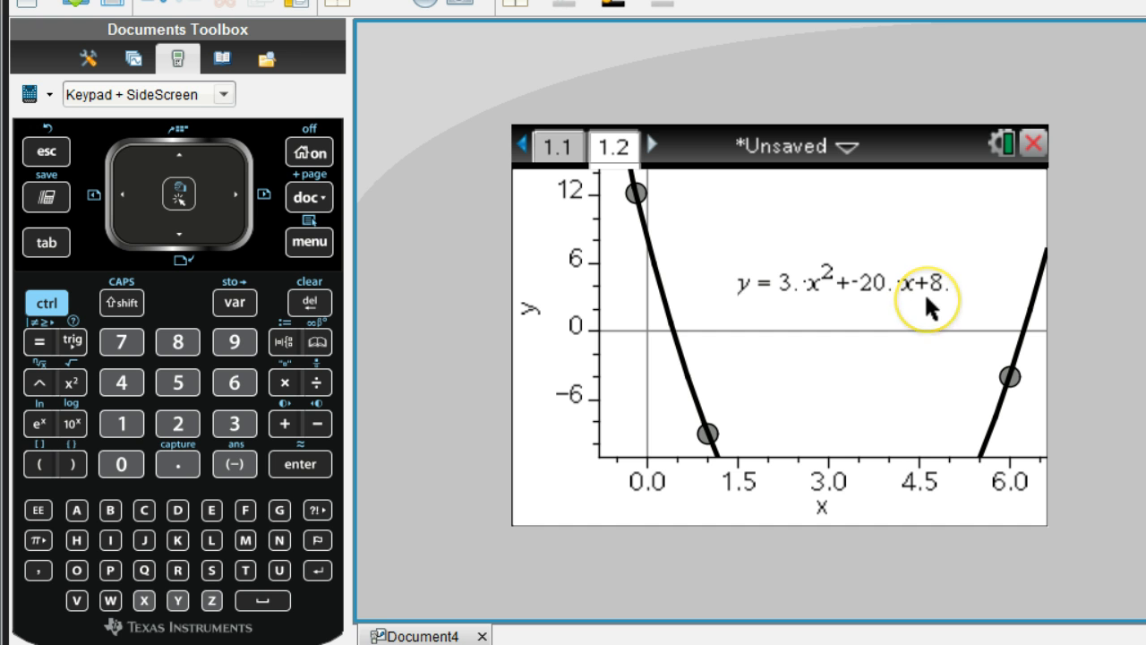